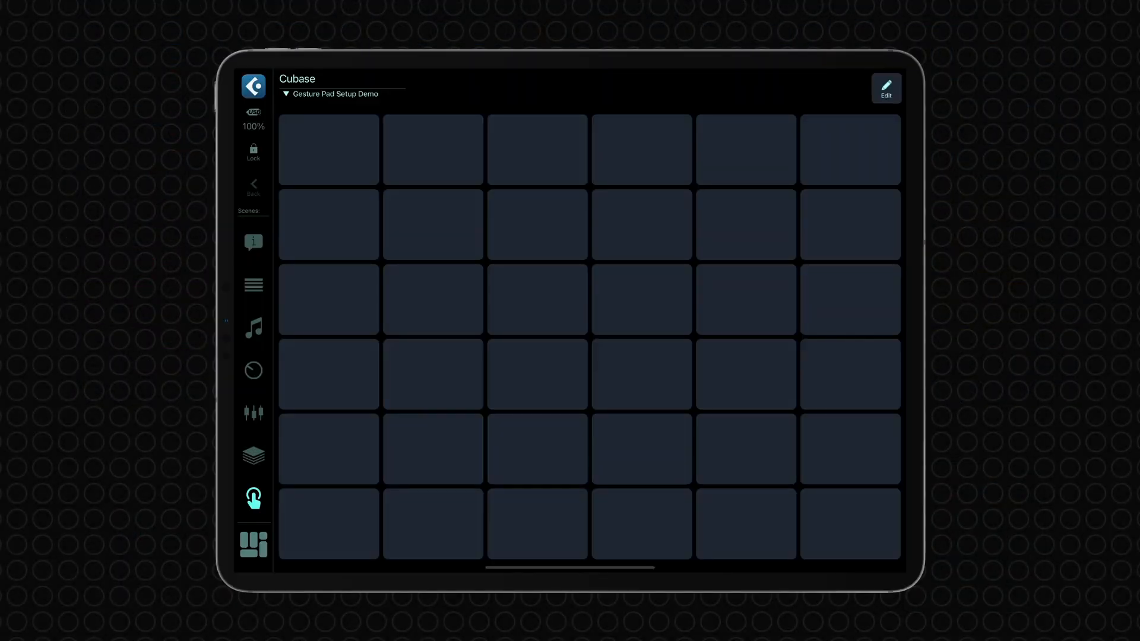
Enter Layout editing and place one Gesture Pad across all the page's cells
{"action": "left_click", "coordinate": [886, 87]}
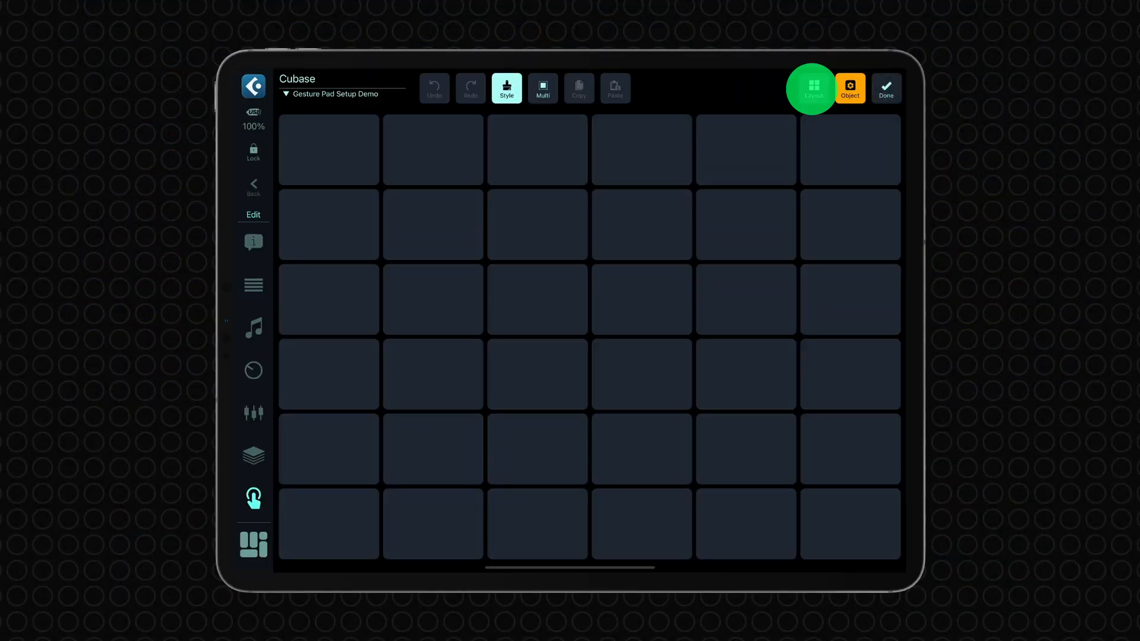
{"action": "left_click", "coordinate": [813, 88]}
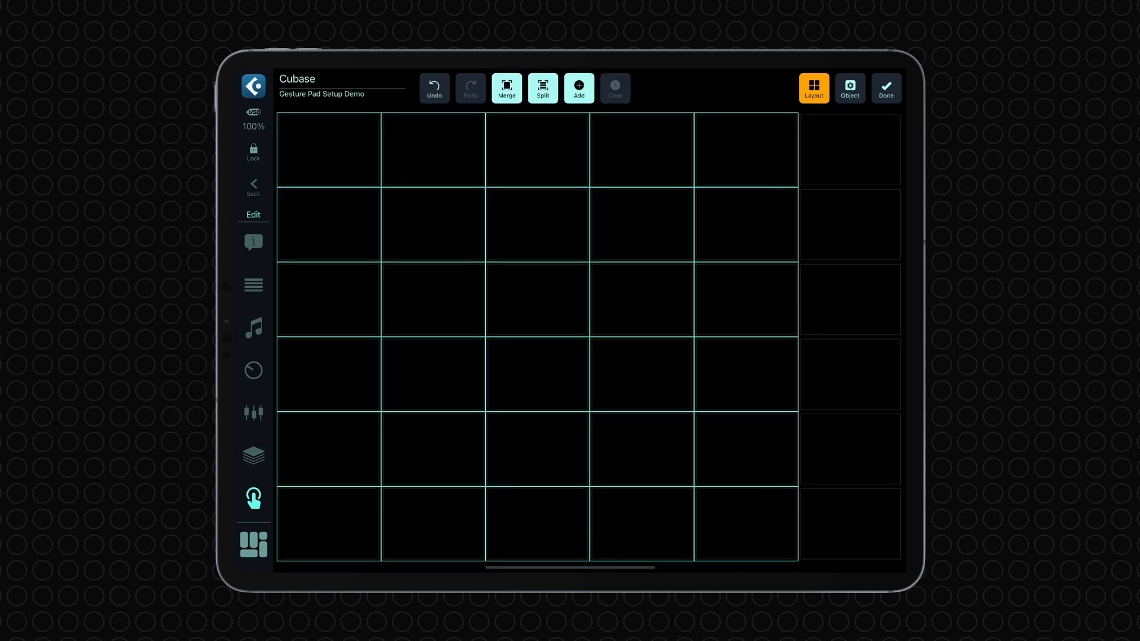
{"action": "left_click", "coordinate": [615, 87]}
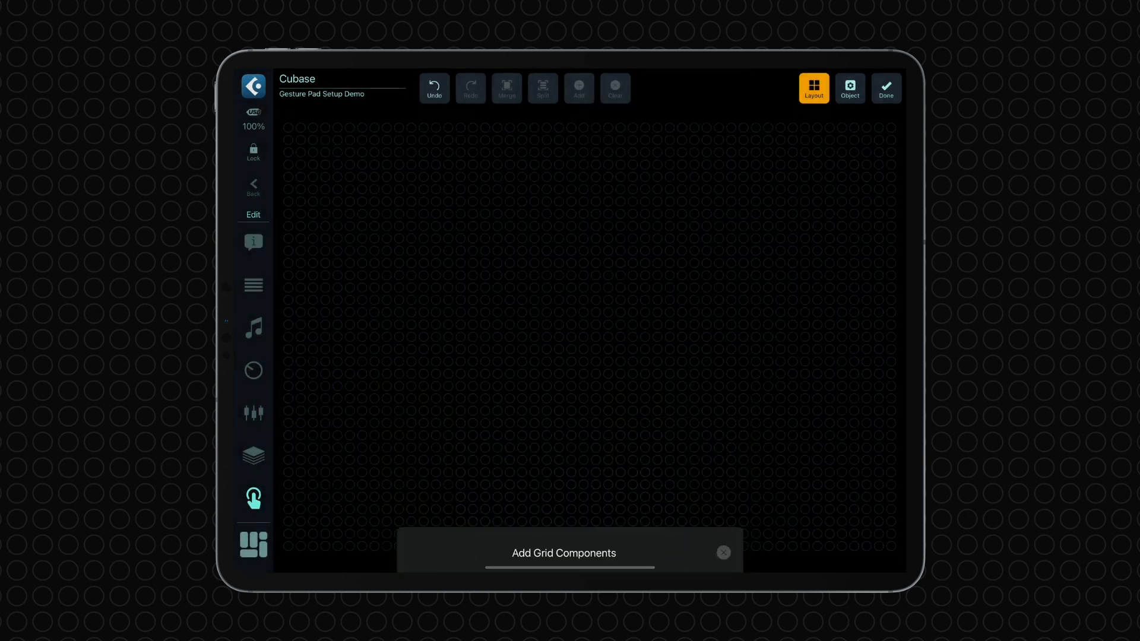
{"action": "left_click", "coordinate": [723, 553]}
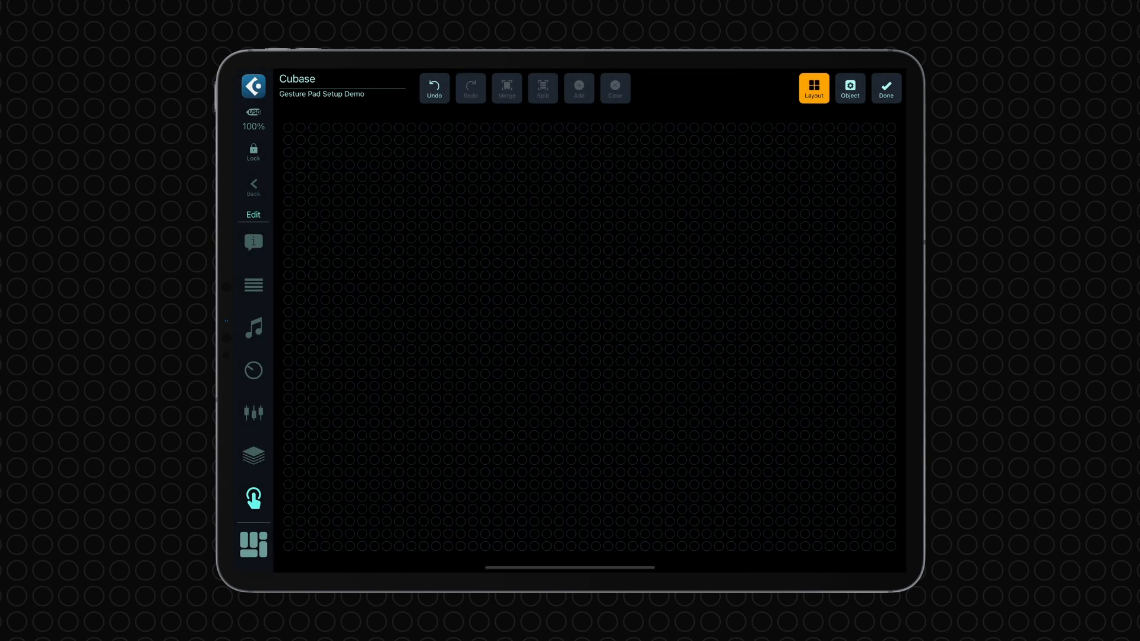
Select the Gesture Pad in Object mode to show its Gestures inspector
{"action": "left_click", "coordinate": [886, 87]}
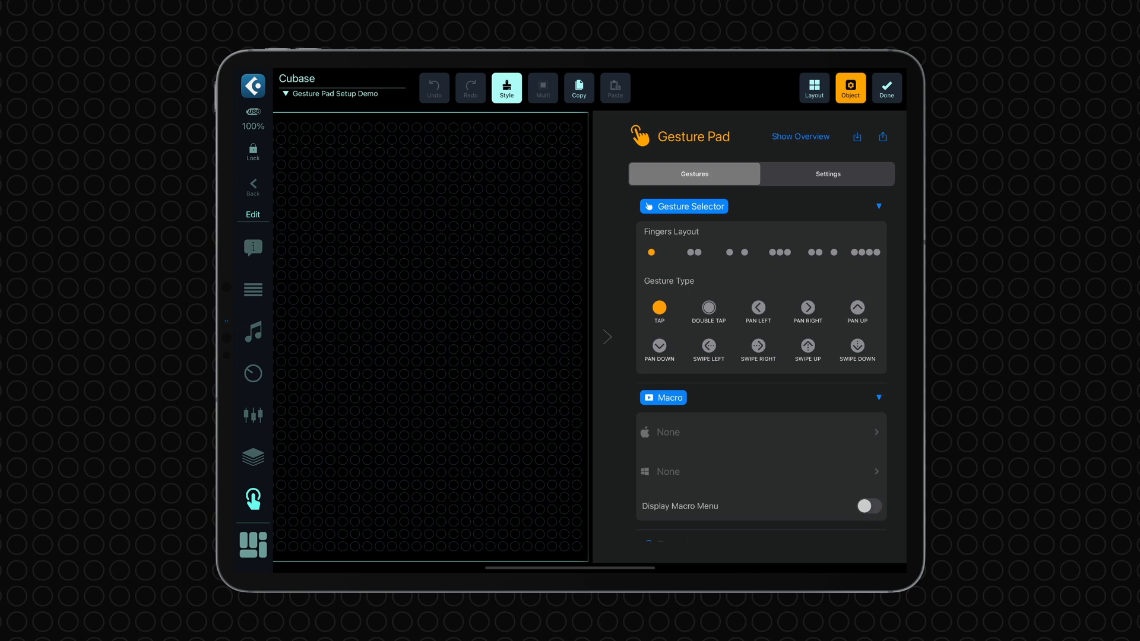
Assign Cubase's Play from Selection Start to the one-finger tap and test it starts playback
{"action": "left_click", "coordinate": [662, 398]}
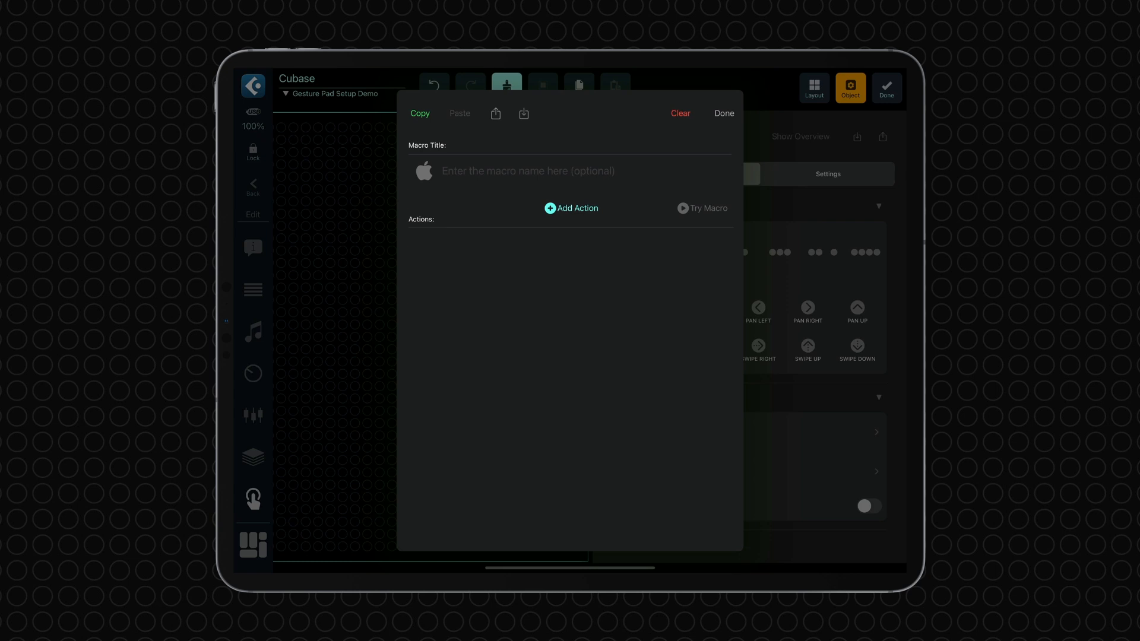
{"action": "left_click", "coordinate": [572, 208]}
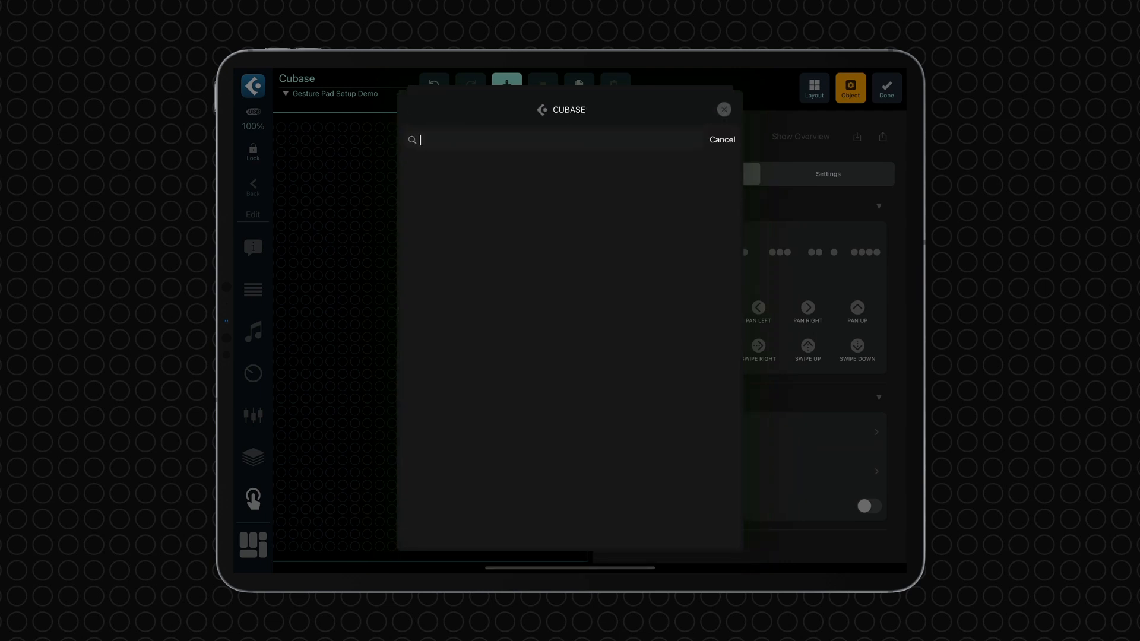
{"action": "type", "text": "Play fr"}
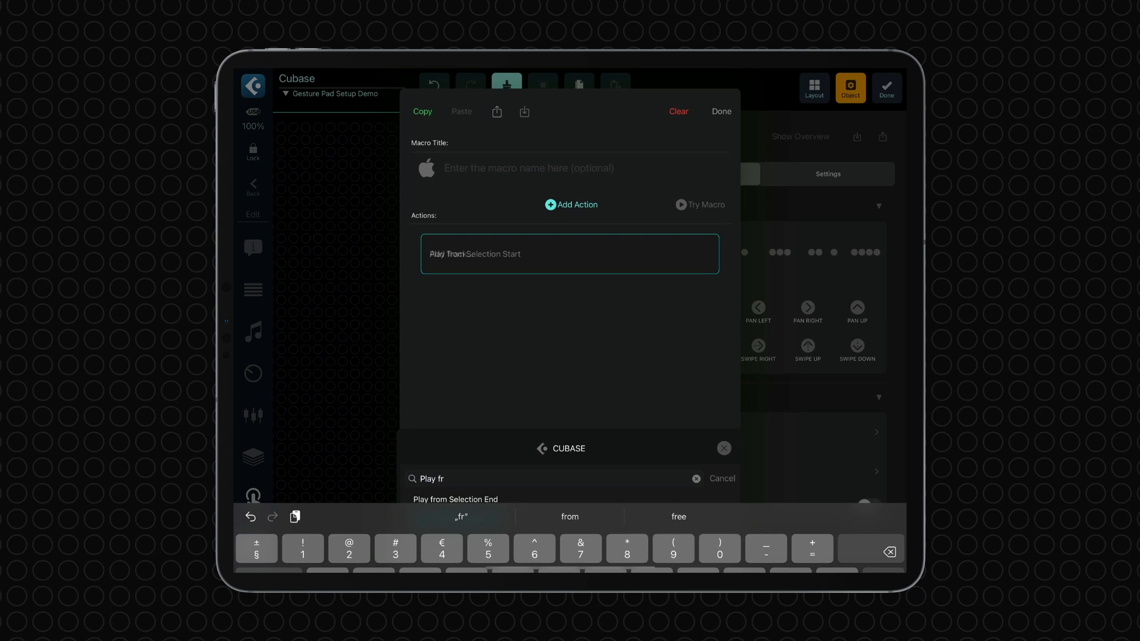
{"action": "left_click", "coordinate": [721, 112]}
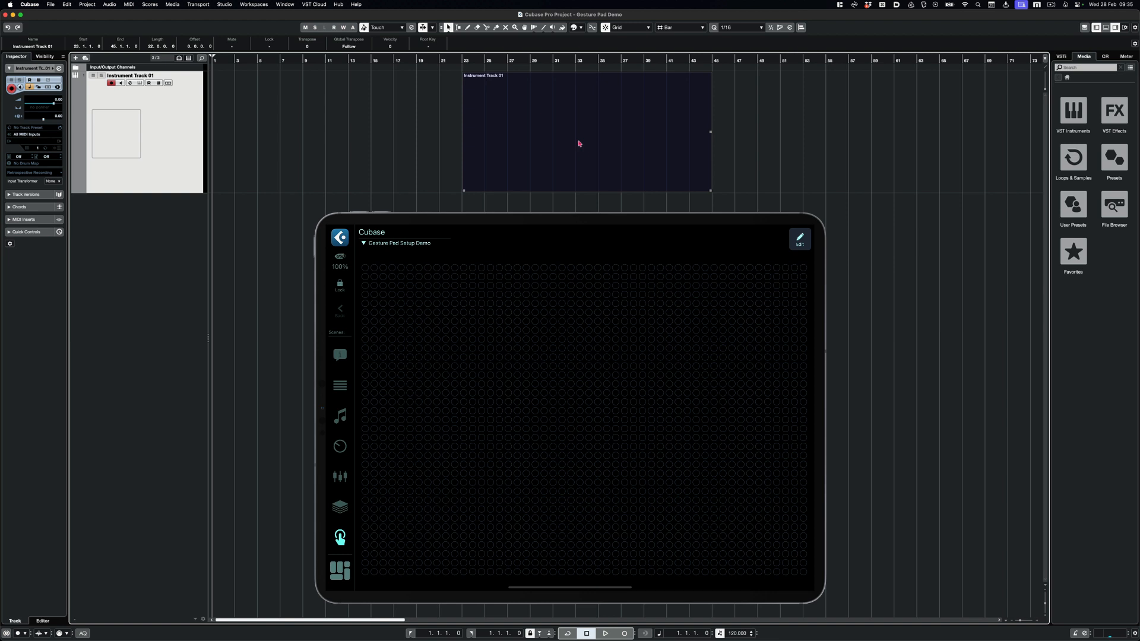
{"action": "left_click", "coordinate": [604, 633]}
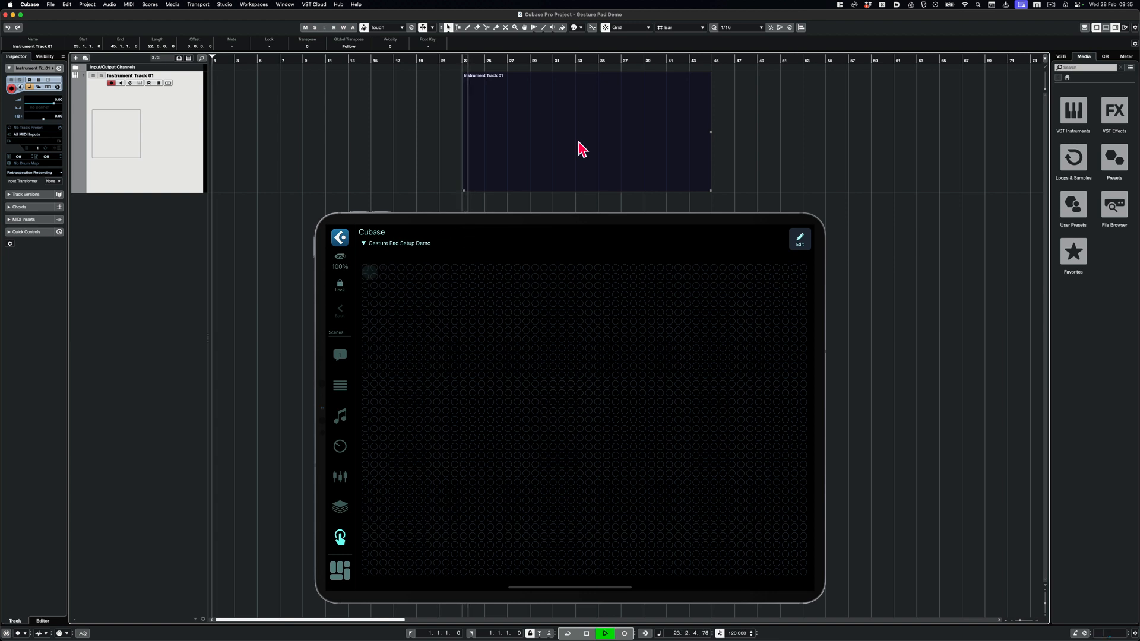
{"action": "left_click", "coordinate": [798, 238]}
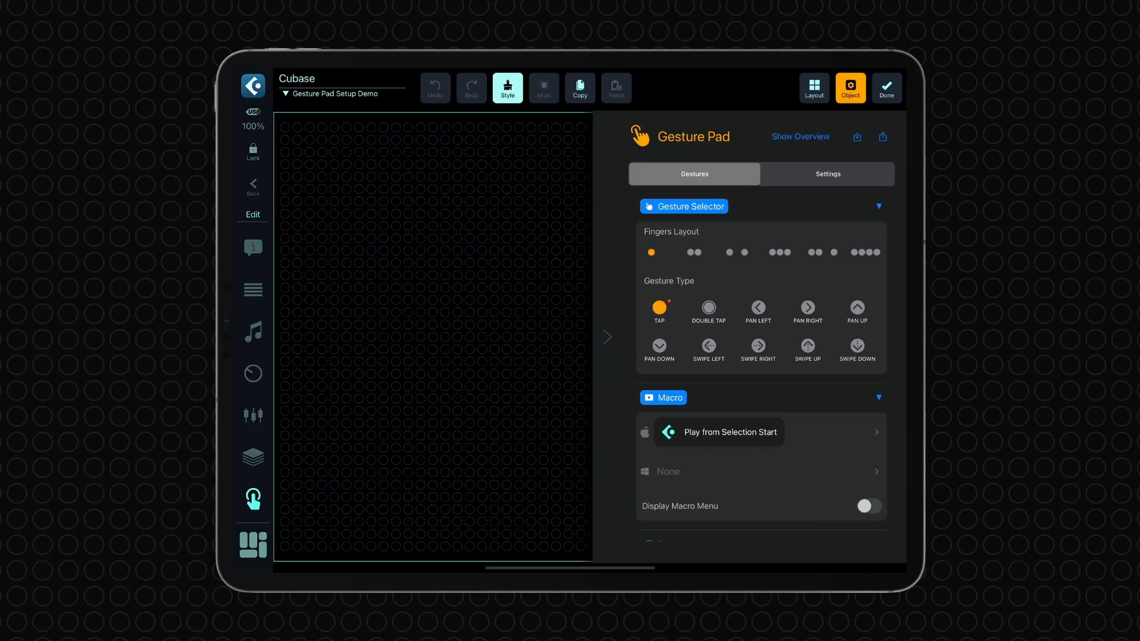
Assign Cubase's Nudge Cursor Left to the two-finger Pan Left gesture
{"action": "left_click", "coordinate": [693, 251]}
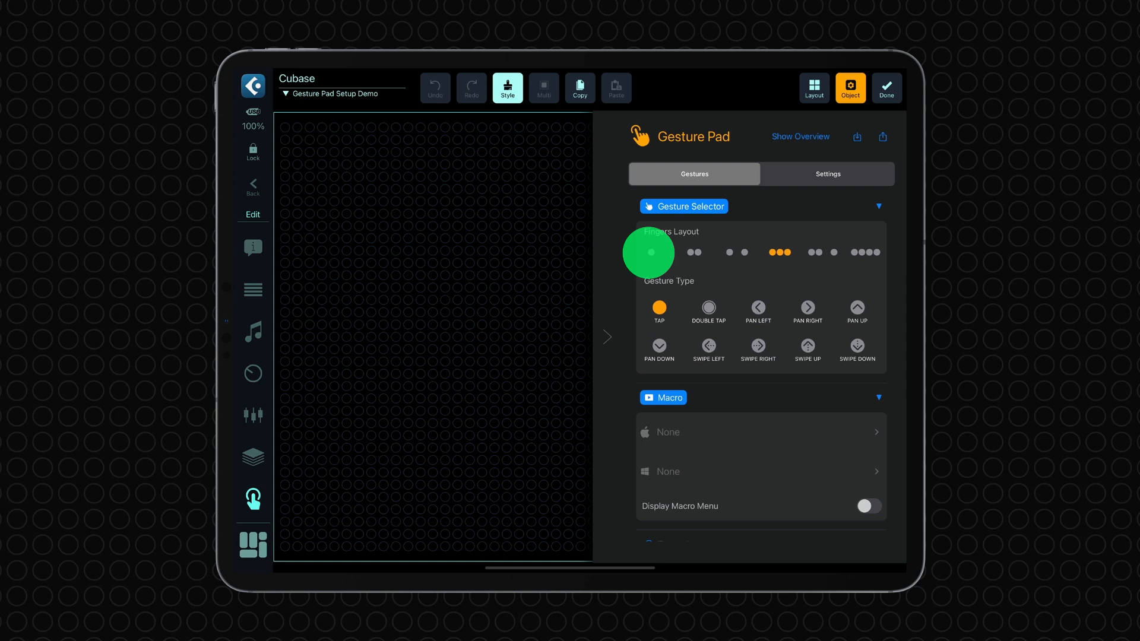
{"action": "left_click", "coordinate": [650, 252]}
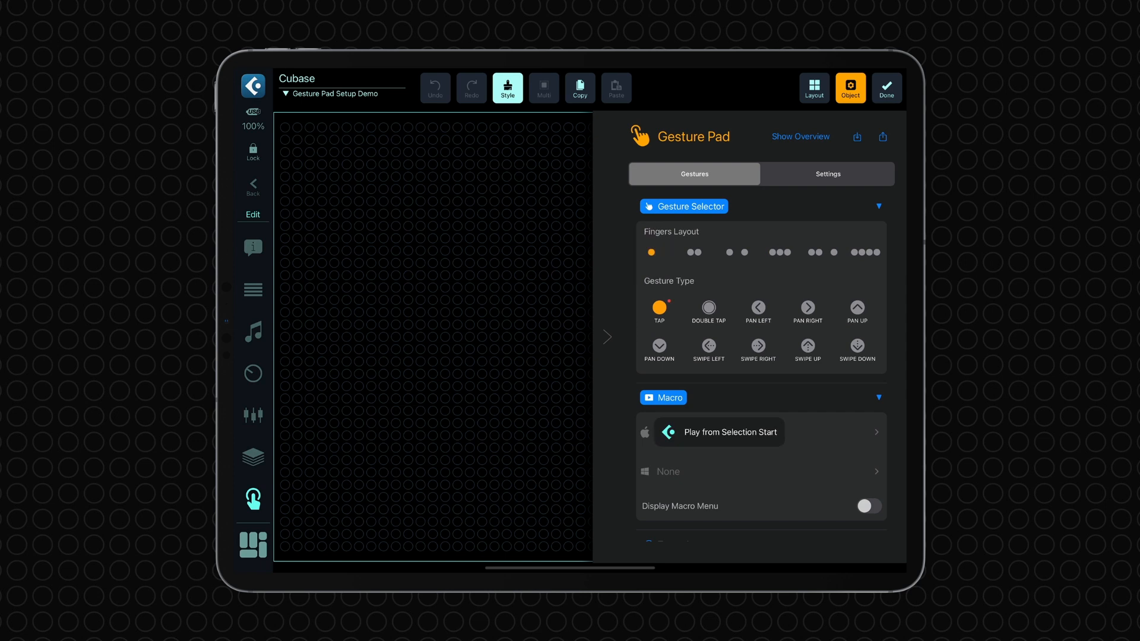
{"action": "left_click", "coordinate": [693, 252]}
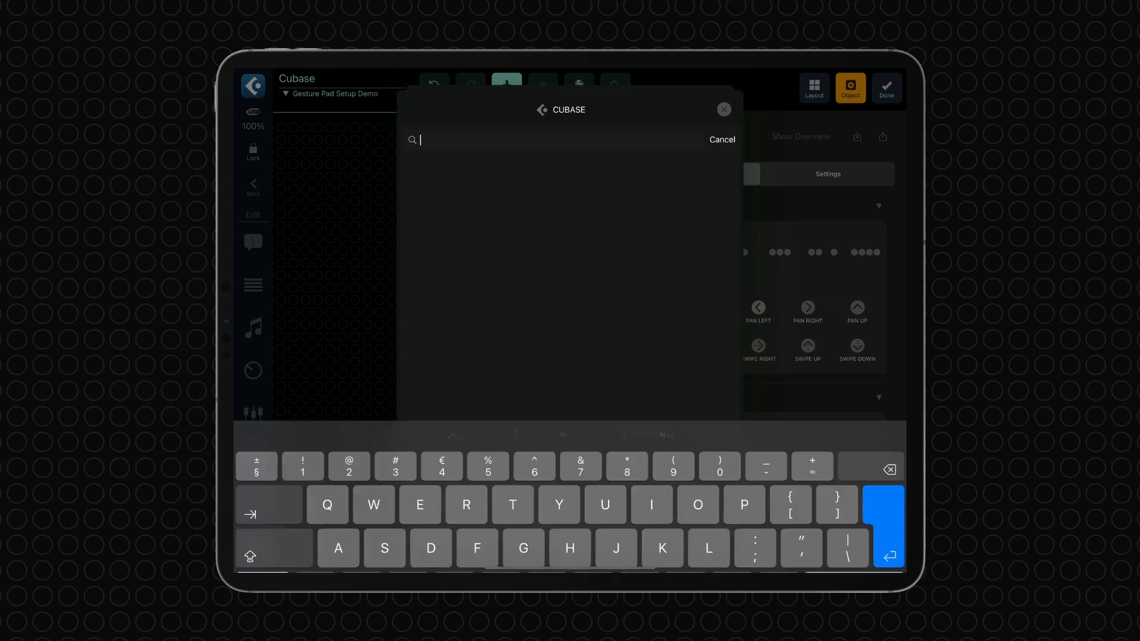
{"action": "type", "text": "Nudge"}
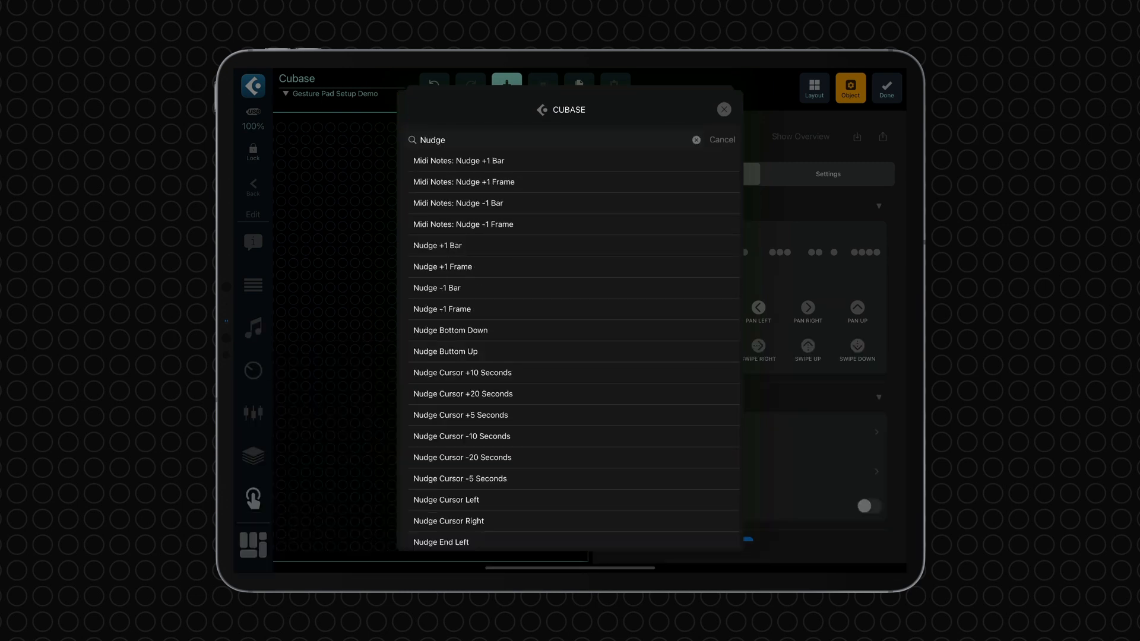
{"action": "left_click", "coordinate": [447, 500]}
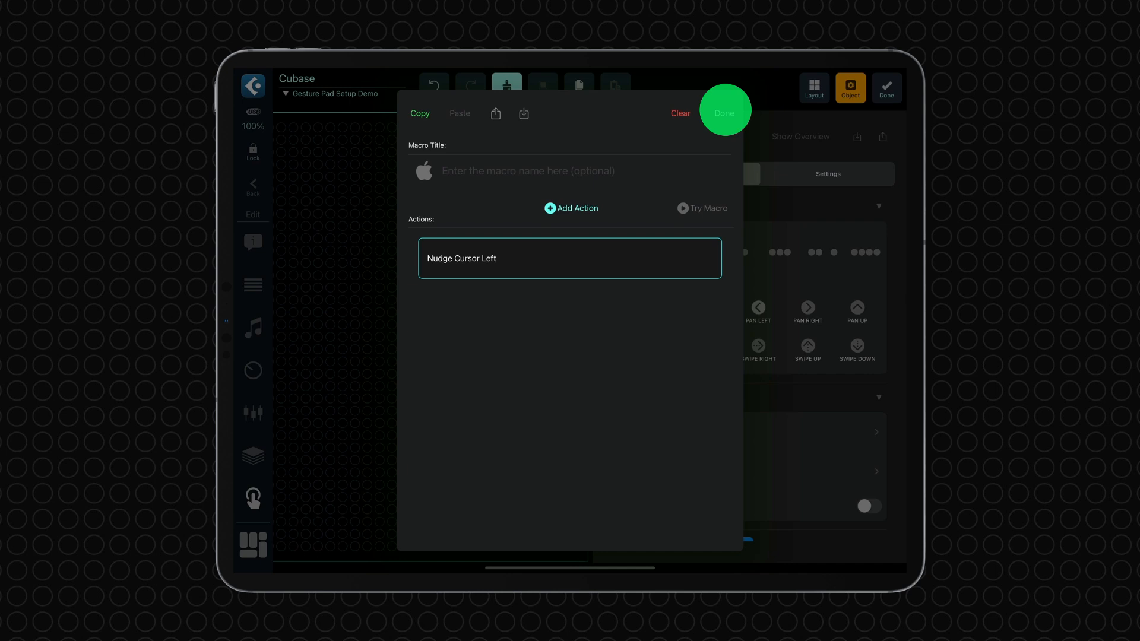
{"action": "left_click", "coordinate": [724, 110]}
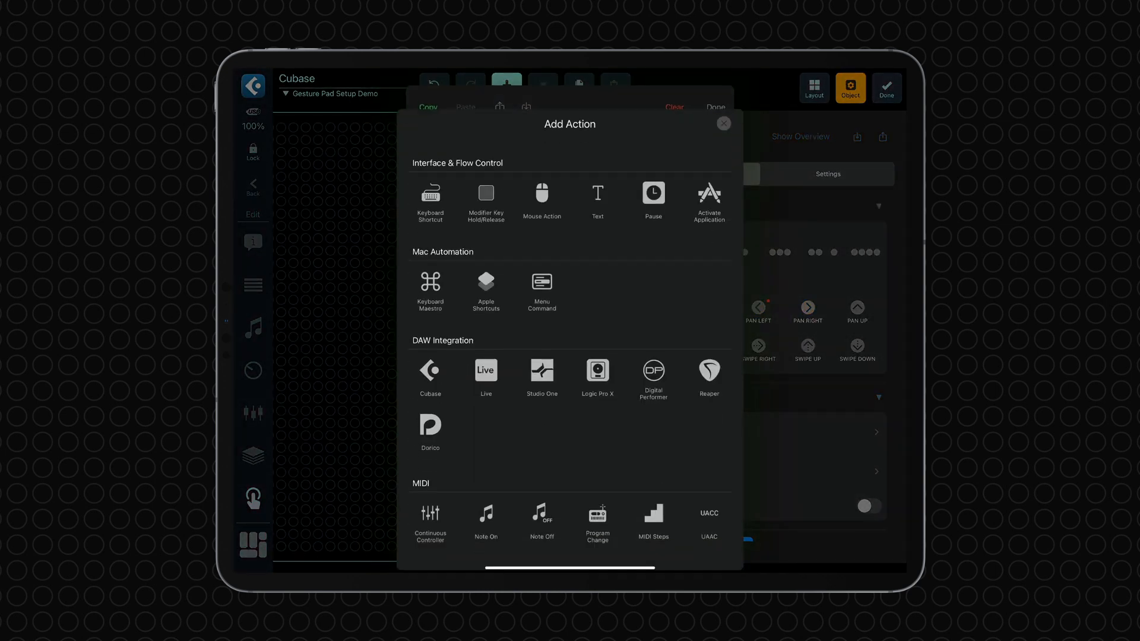
Assign Cubase's Nudge Cursor Right to the two-finger Pan Right gesture and test nudging in Cubase
{"action": "left_click", "coordinate": [430, 373]}
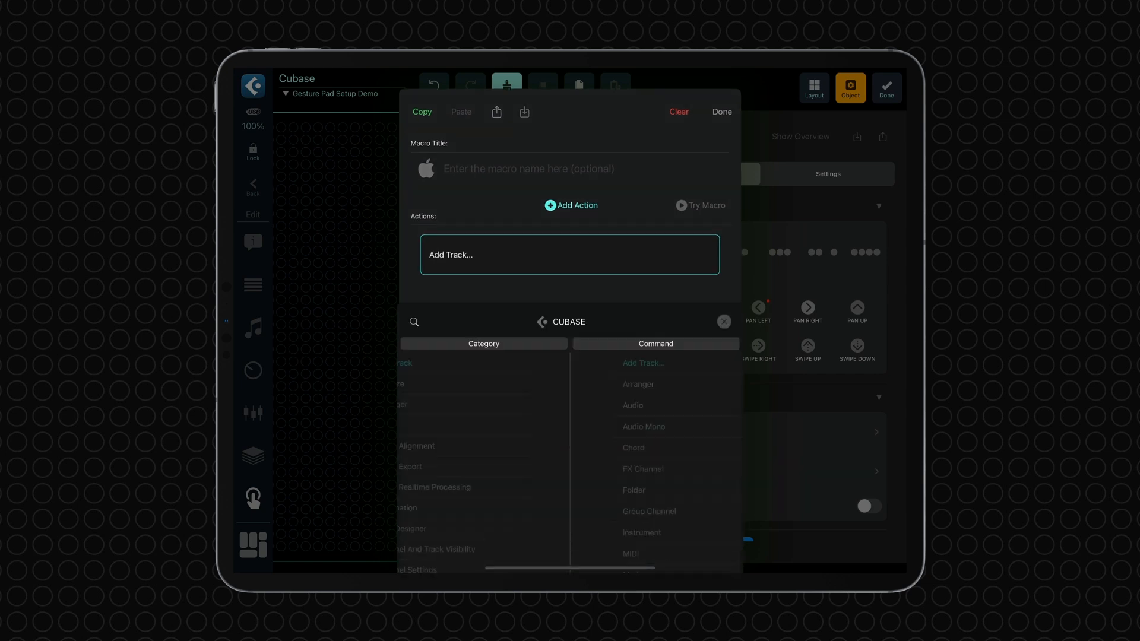
{"action": "type", "text": "Nudge Cursor Right"}
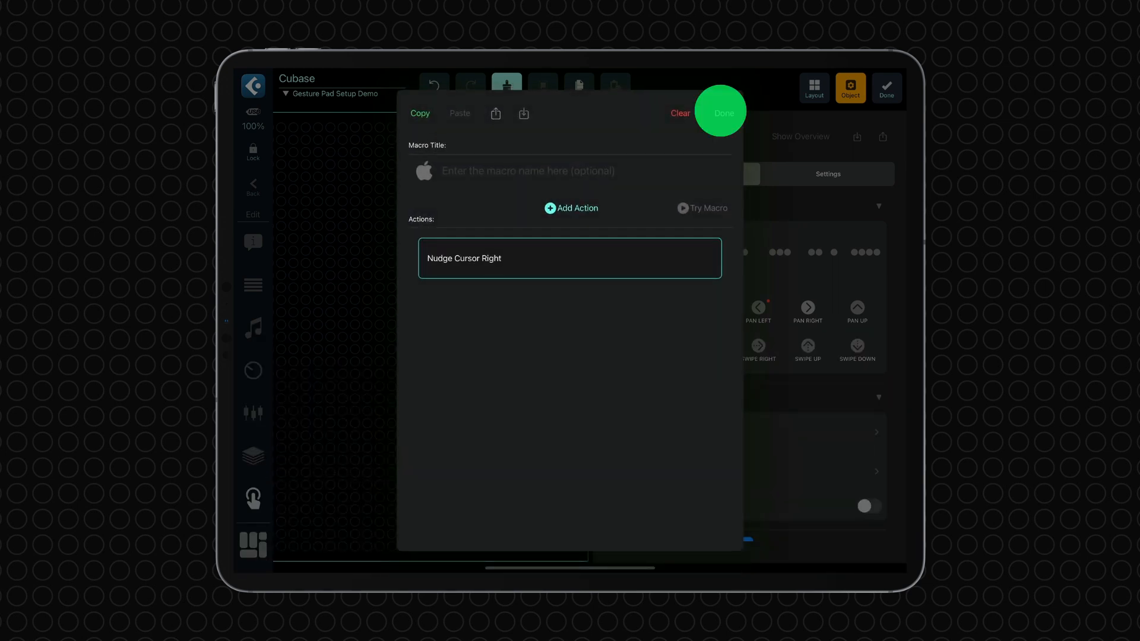
{"action": "left_click", "coordinate": [723, 113]}
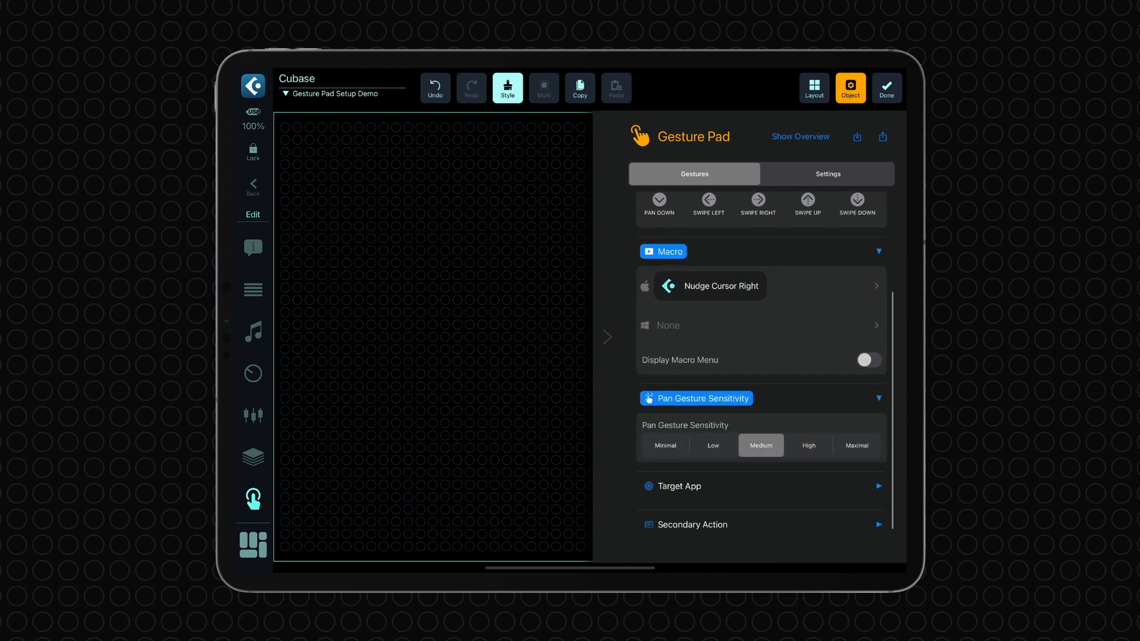
{"action": "left_click", "coordinate": [886, 87]}
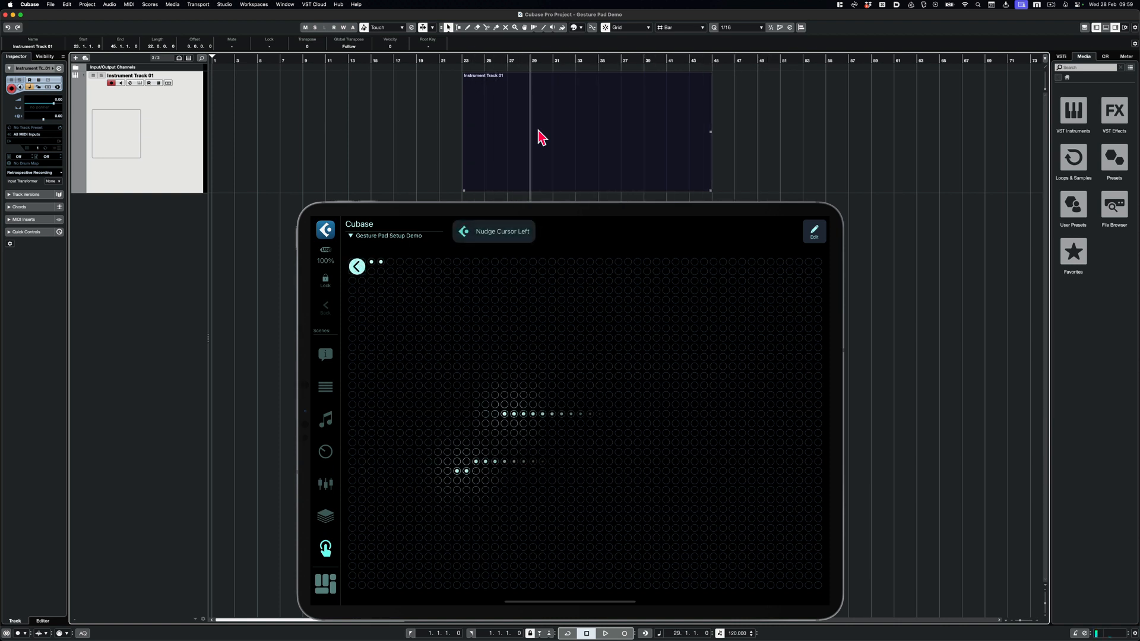
{"action": "left_click", "coordinate": [814, 231]}
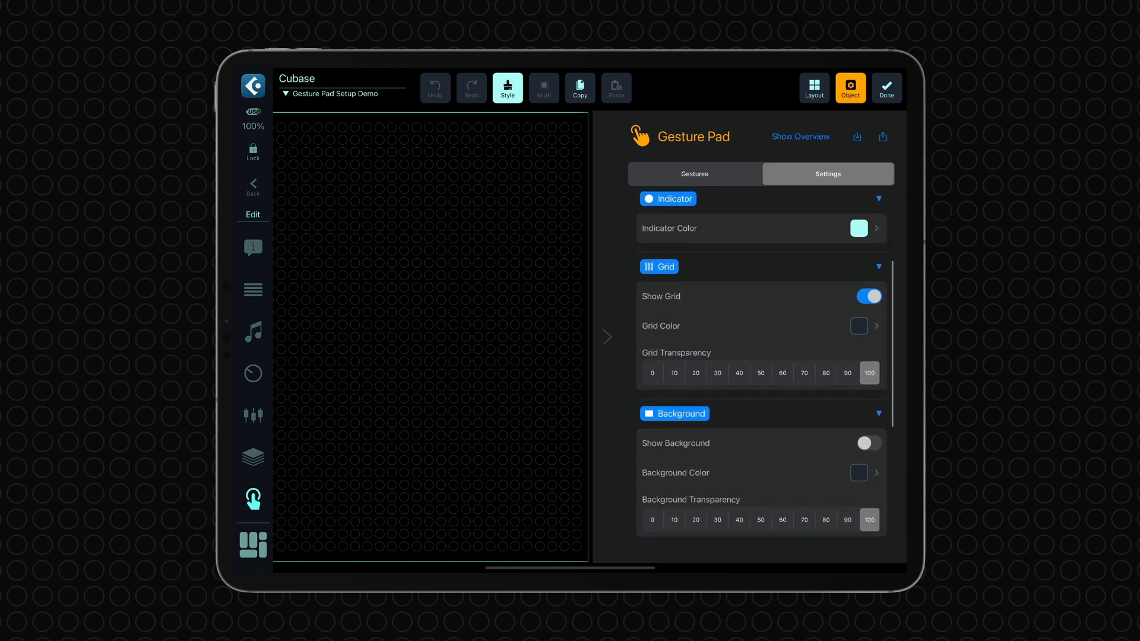
Enable the pad background at 40 transparency, set the grid to dark pink at 60, and finish editing
{"action": "left_click", "coordinate": [868, 443]}
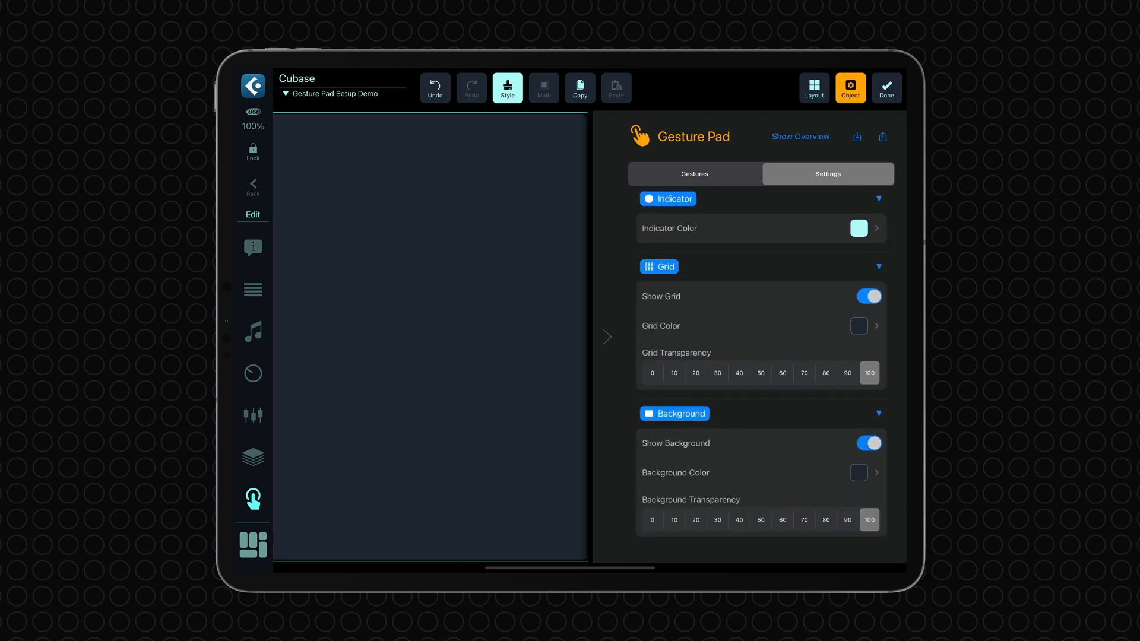
{"action": "left_click", "coordinate": [739, 519]}
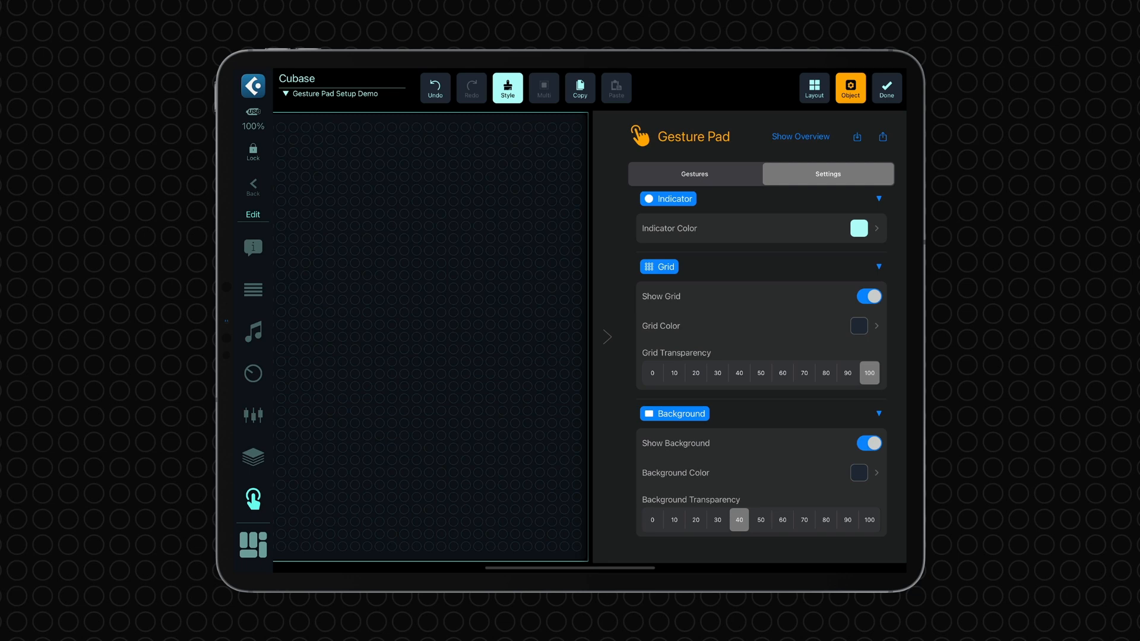
{"action": "left_click", "coordinate": [858, 325]}
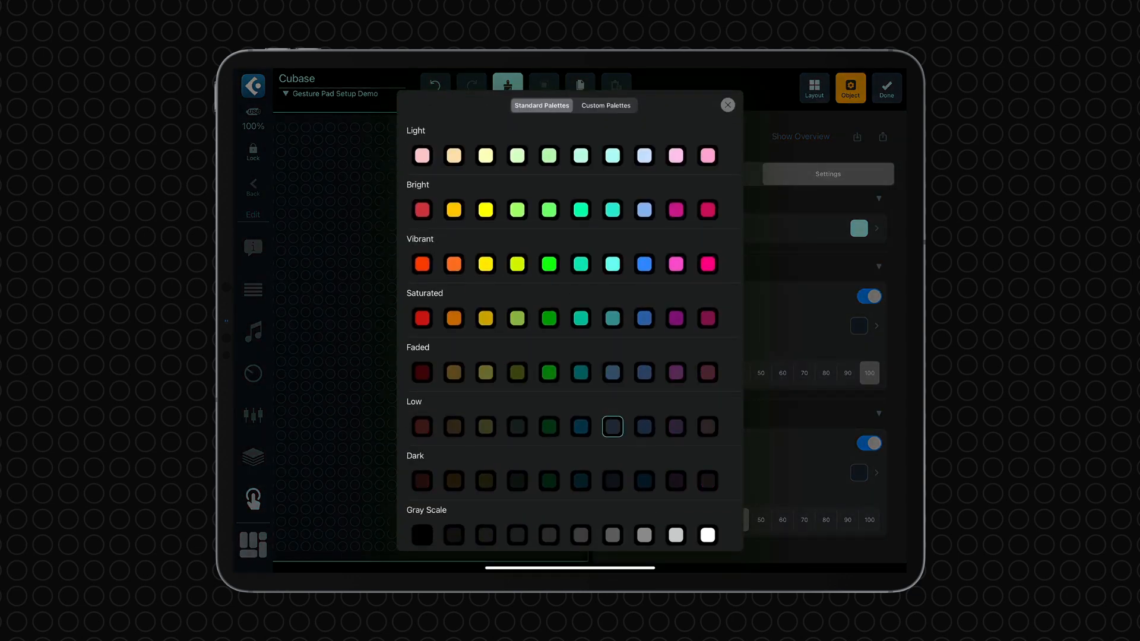
{"action": "left_click", "coordinate": [726, 104]}
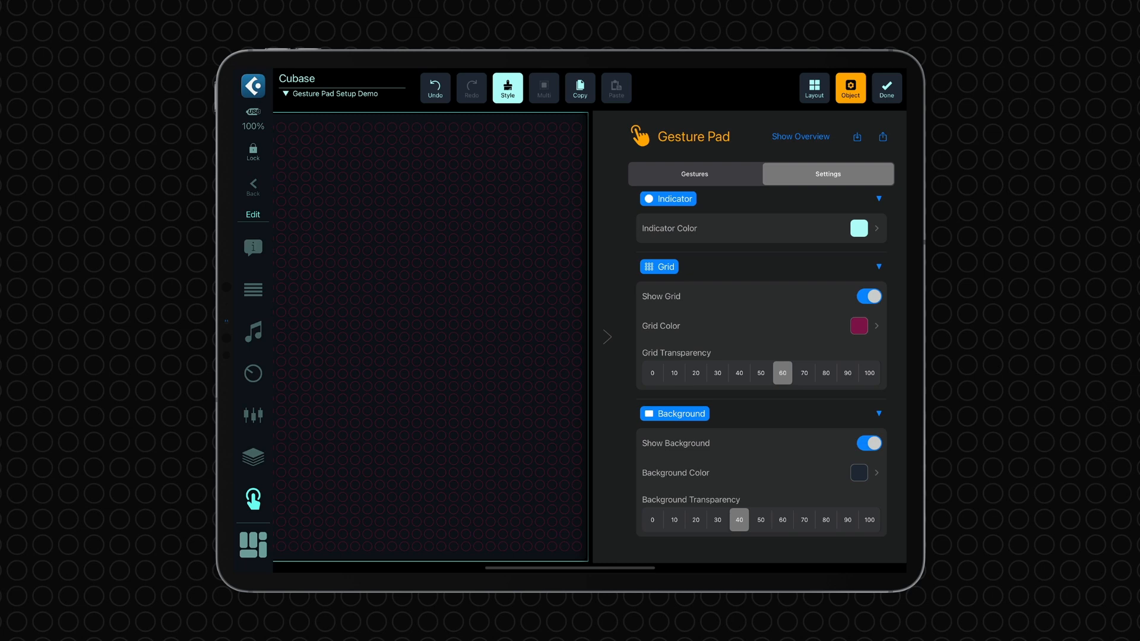
{"action": "left_click", "coordinate": [885, 86]}
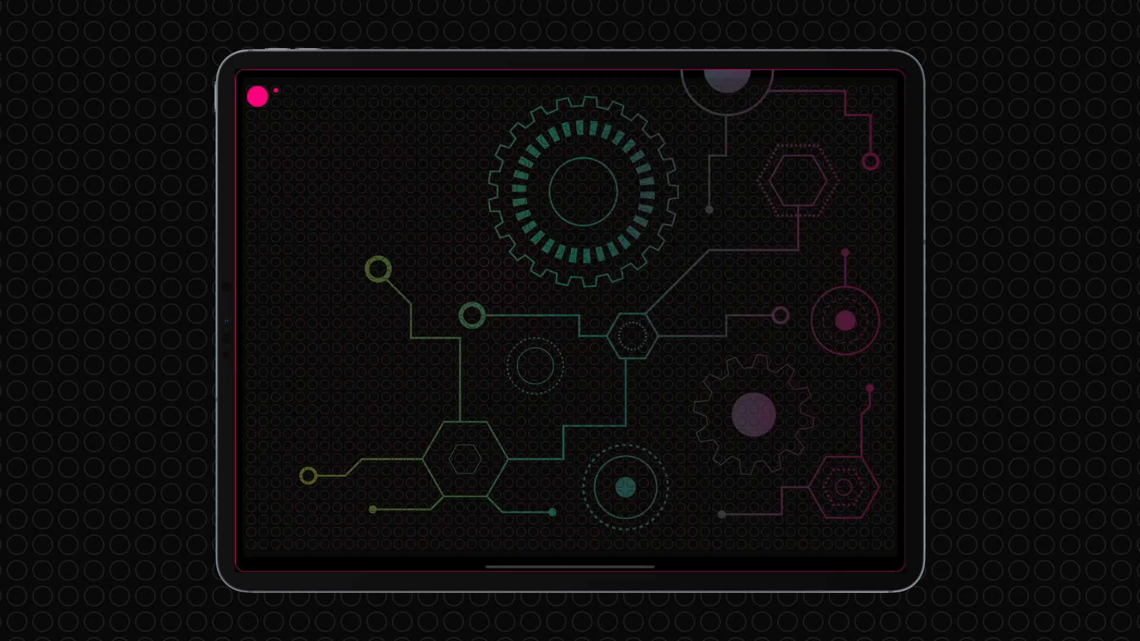